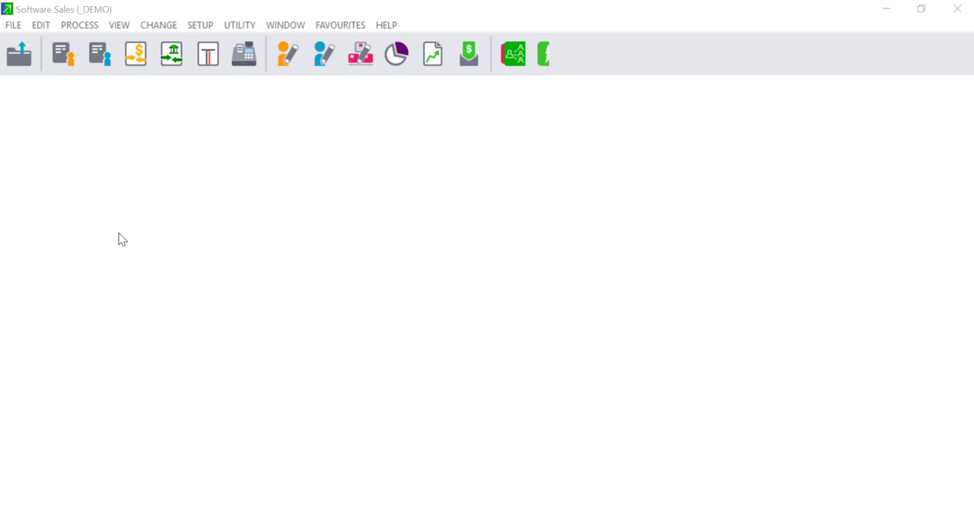
mouse_move(200, 26)
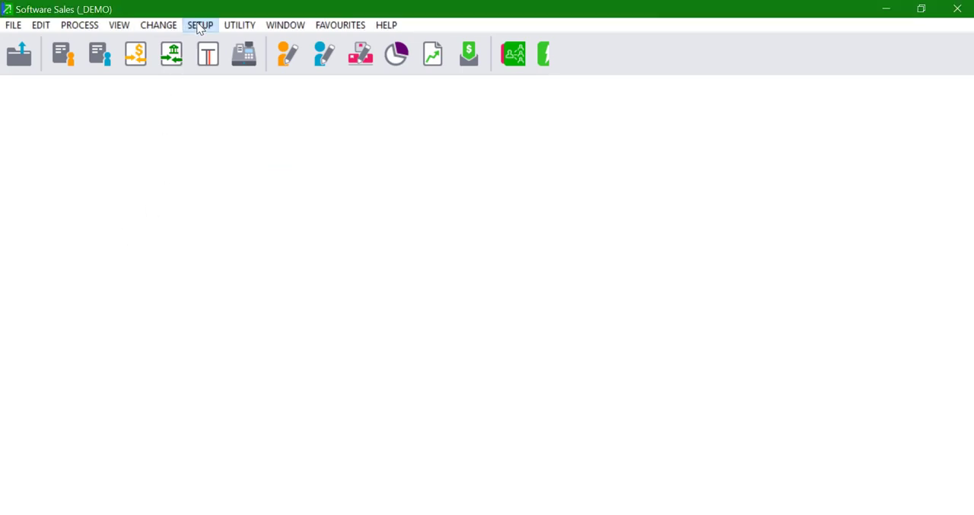
Open Users / Passwords setup with the password and advance to user 01's record
left_click(200, 24)
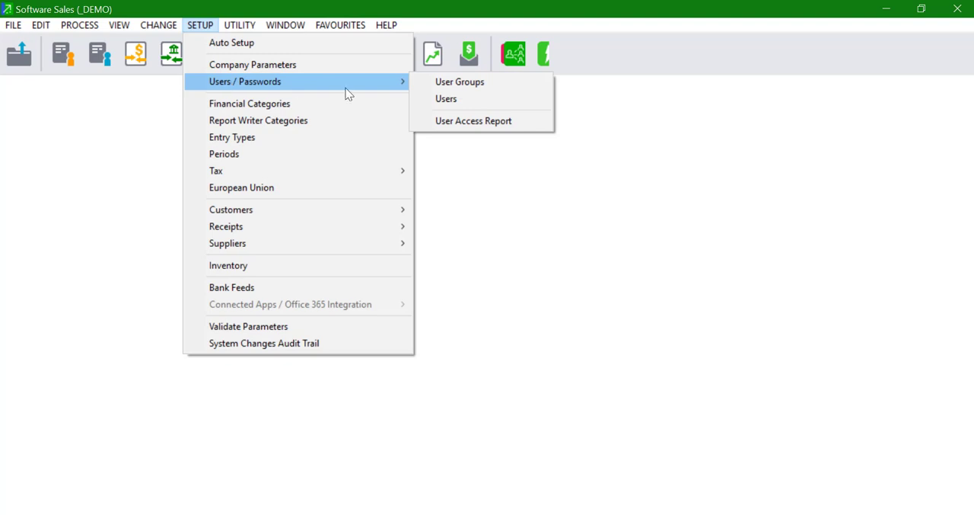
left_click(446, 98)
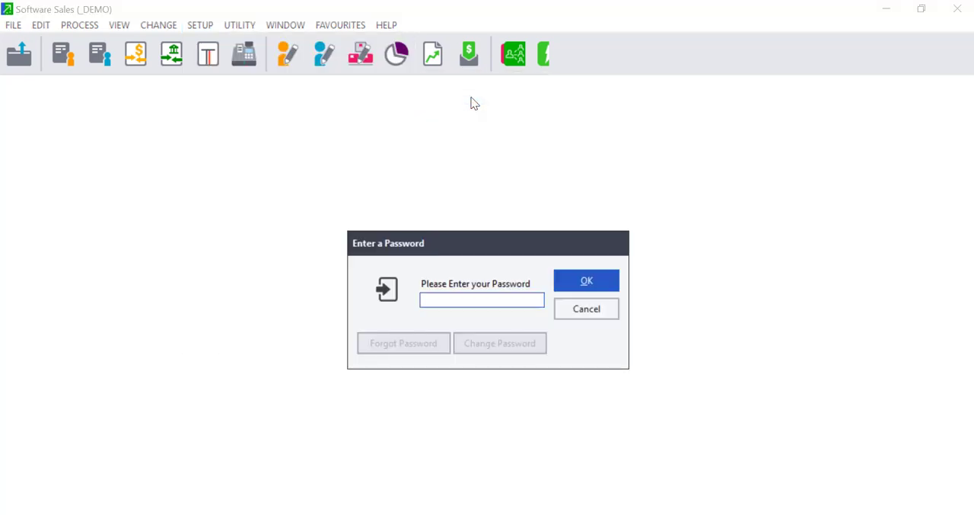
left_click(586, 280)
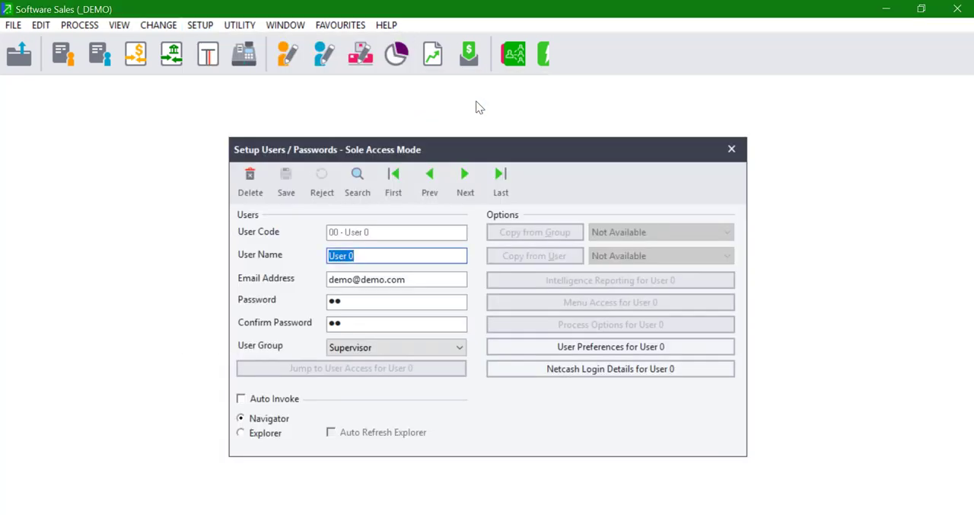
left_click(465, 175)
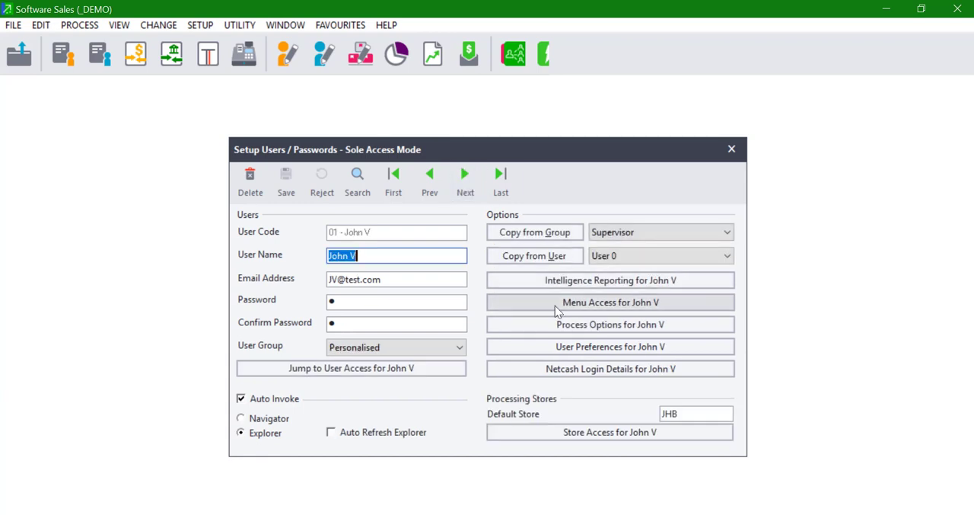
mouse_move(563, 327)
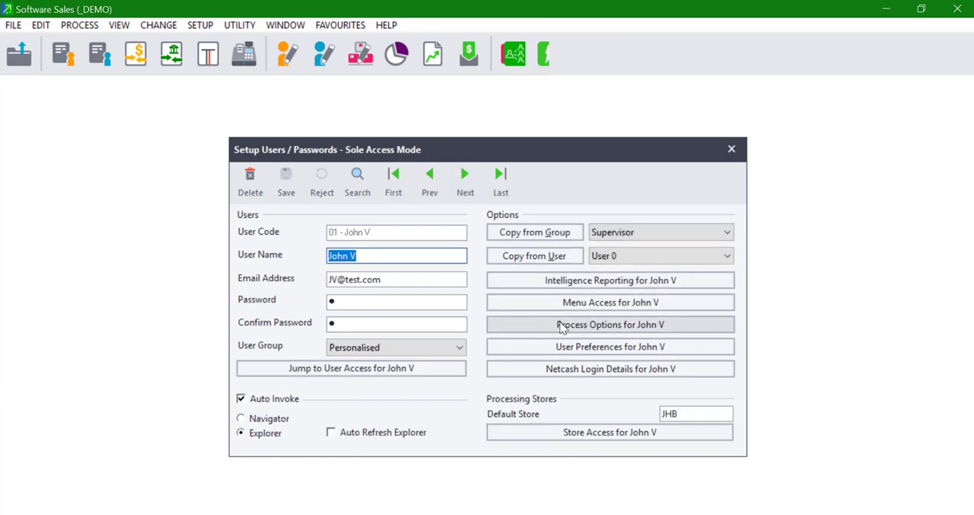
Untick Multi Period Processing in the second user's Process Options and confirm
left_click(609, 324)
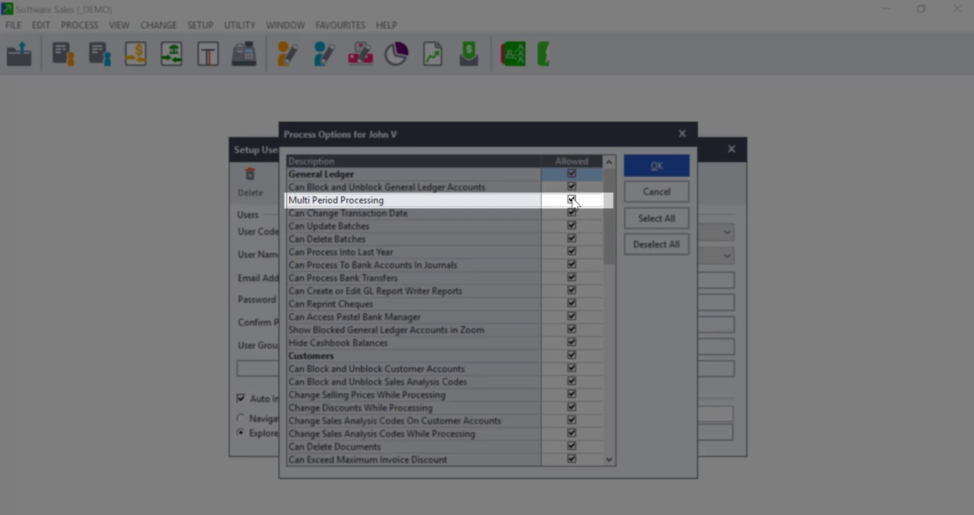
left_click(572, 200)
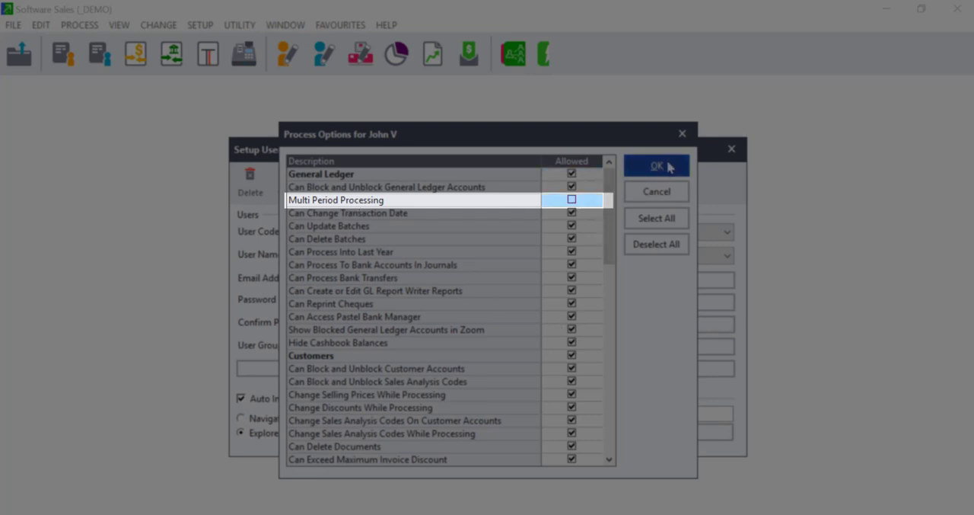
left_click(656, 166)
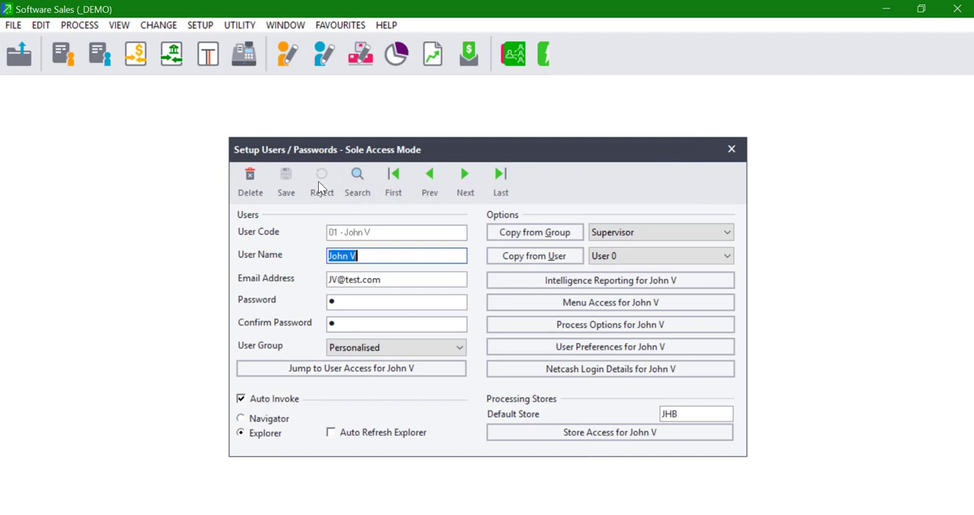
Open Process Customer and dismiss the warning that only period 9 is allowed
left_click(731, 149)
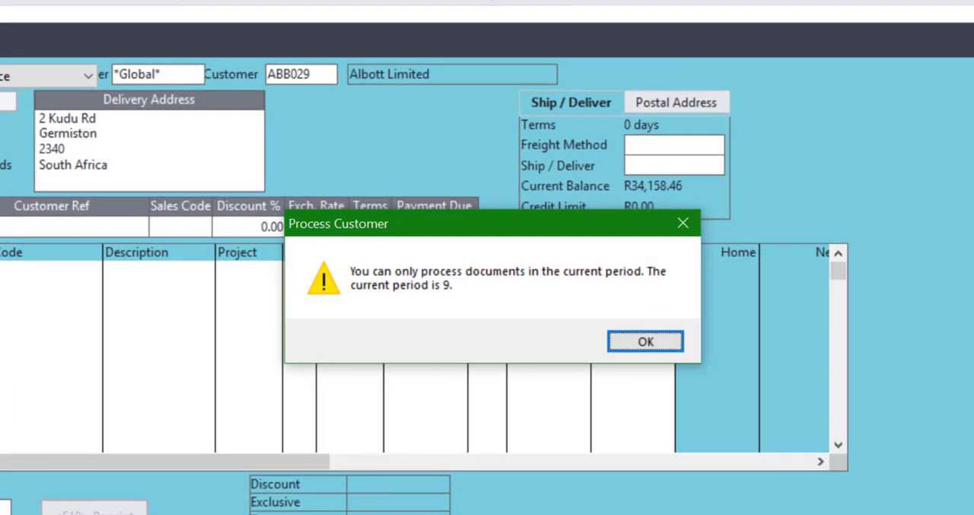
left_click(645, 340)
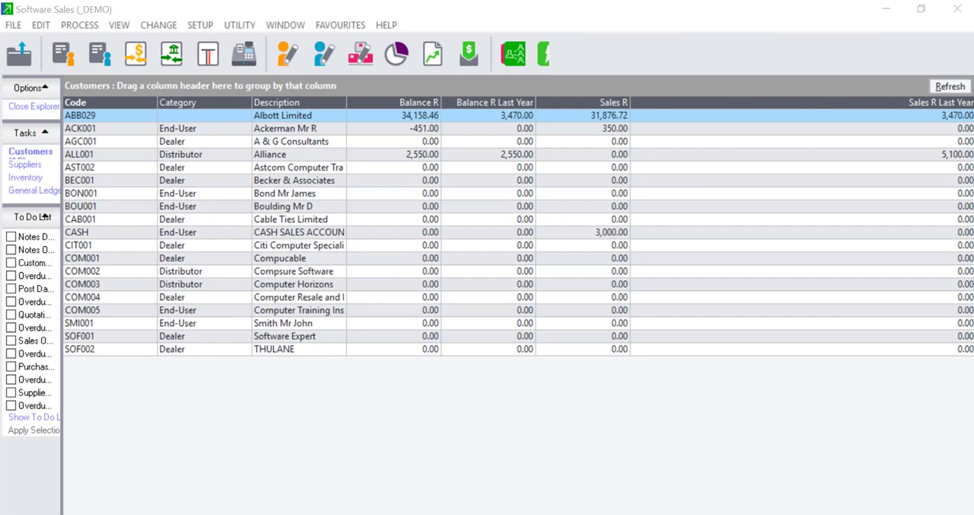
left_click(200, 24)
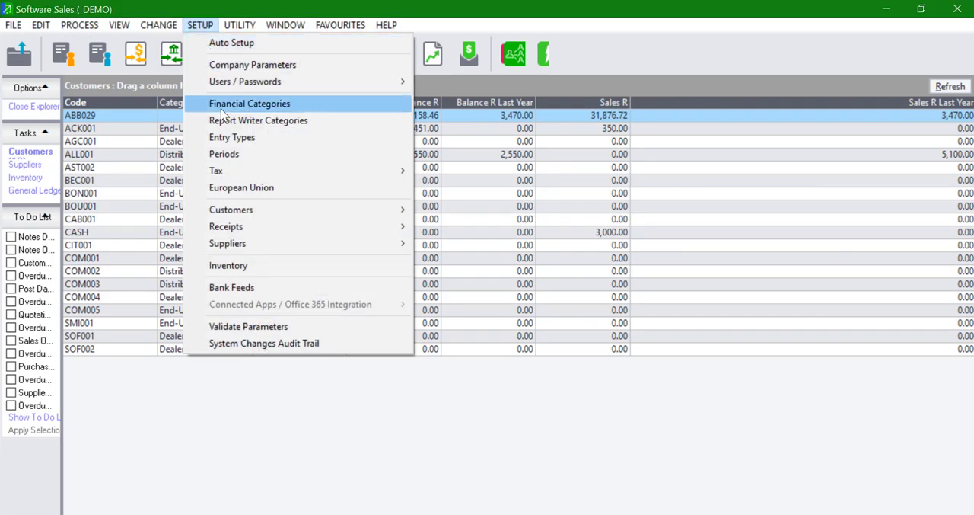
Verify in Setup Periods that period 9 is November 2021, then close the dialog
left_click(224, 153)
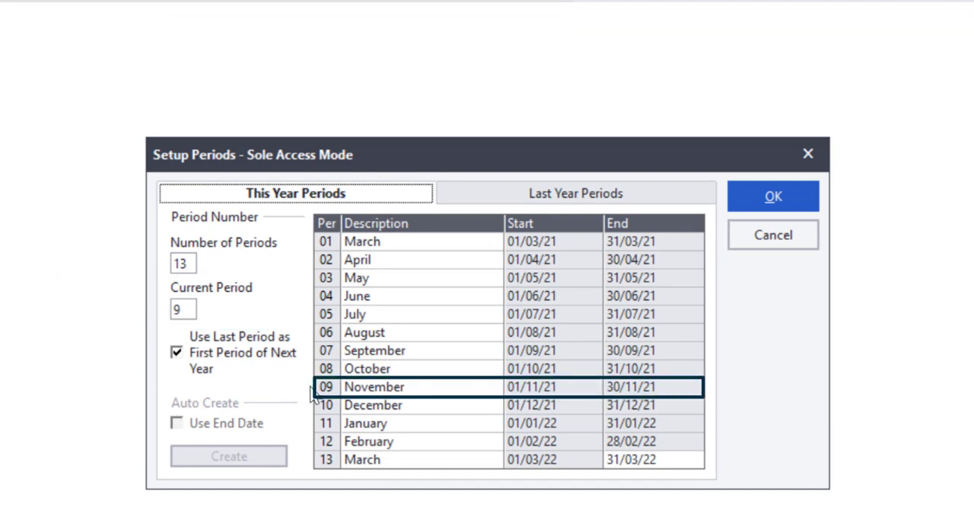
left_click(772, 196)
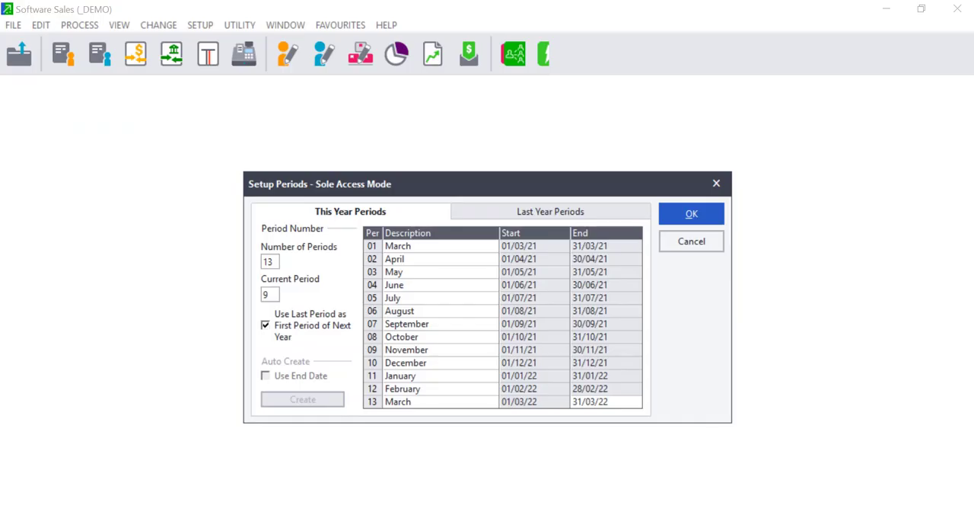
mouse_move(951, 366)
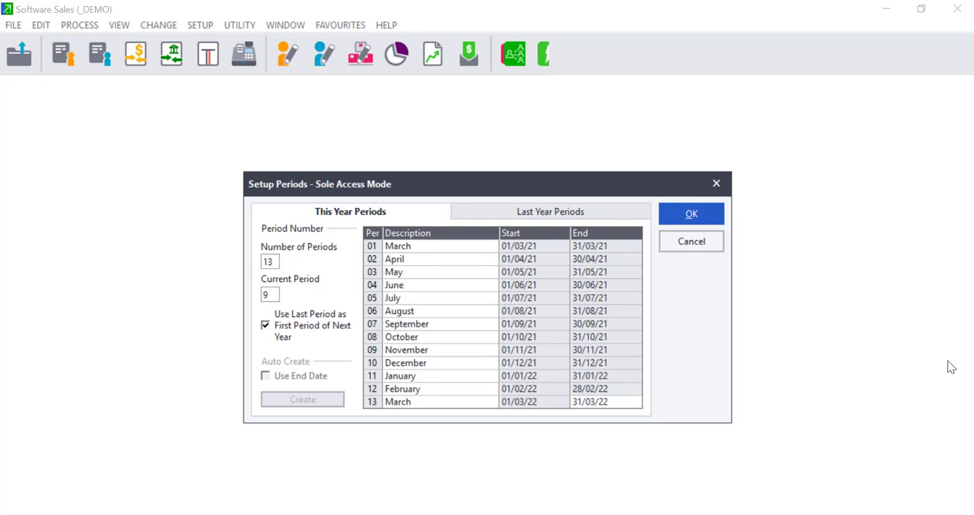
left_click(689, 213)
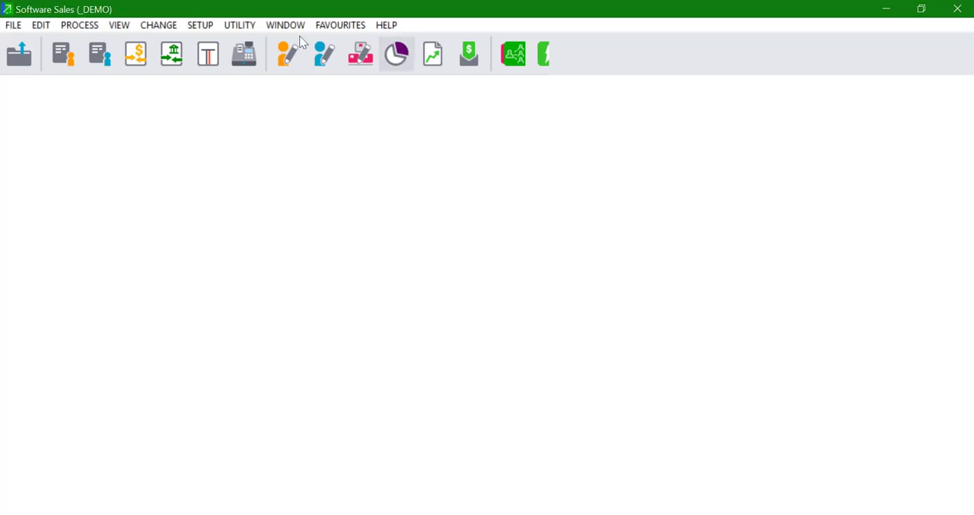
Open the Period Increment Assistant from the Change menu, showing current period 9
left_click(158, 24)
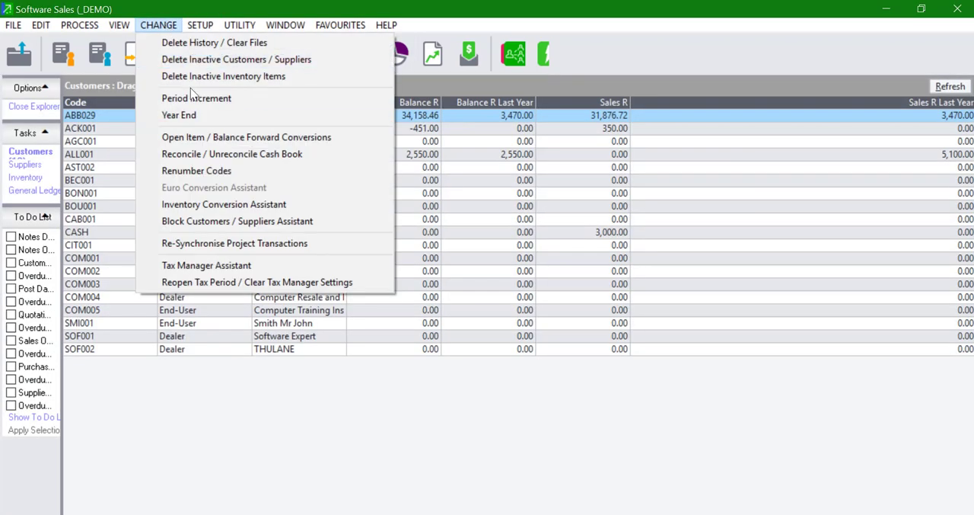
left_click(197, 98)
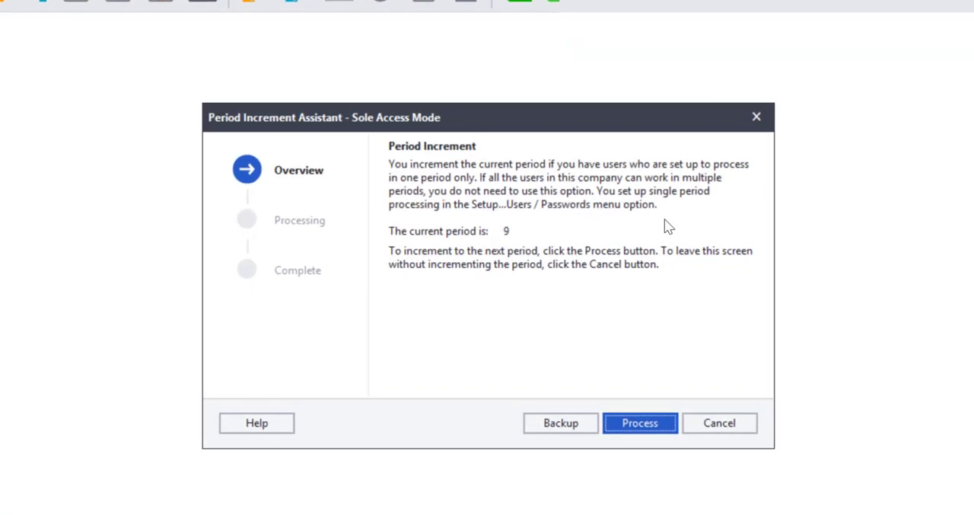
mouse_move(650, 423)
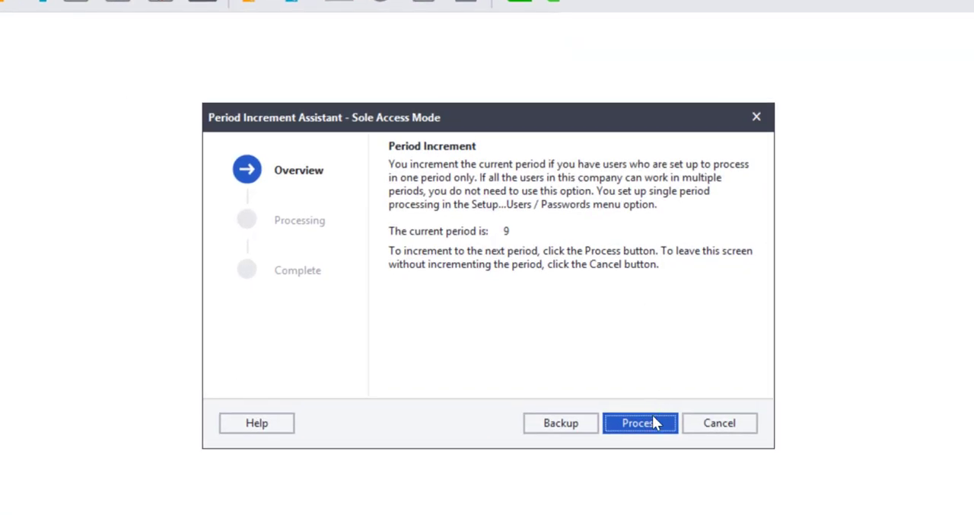
Increment to period 10, decline viewing open batches, and open a customer tax invoice
left_click(640, 422)
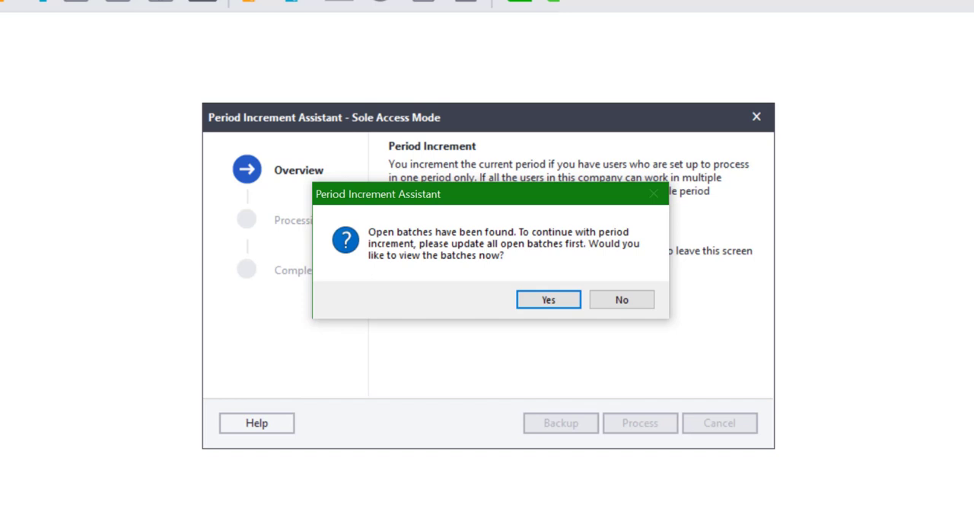
left_click(621, 299)
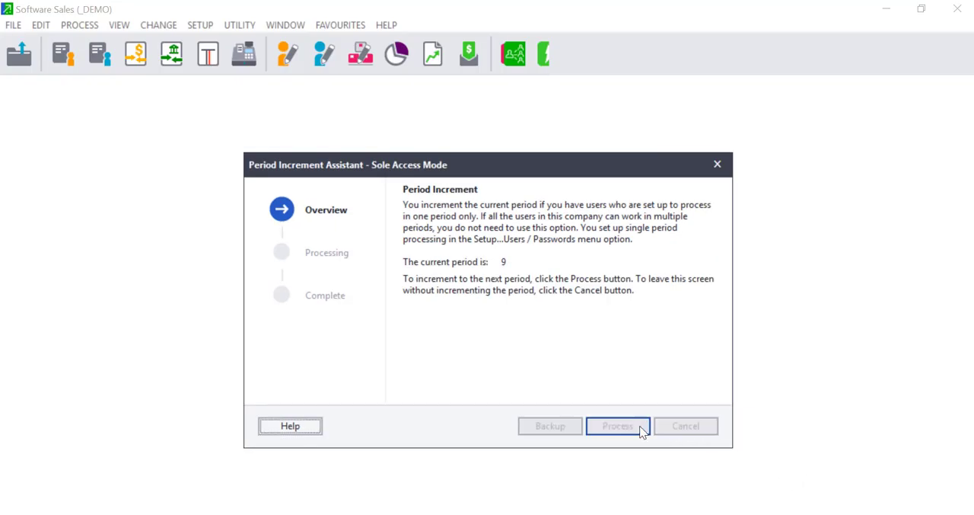
left_click(617, 426)
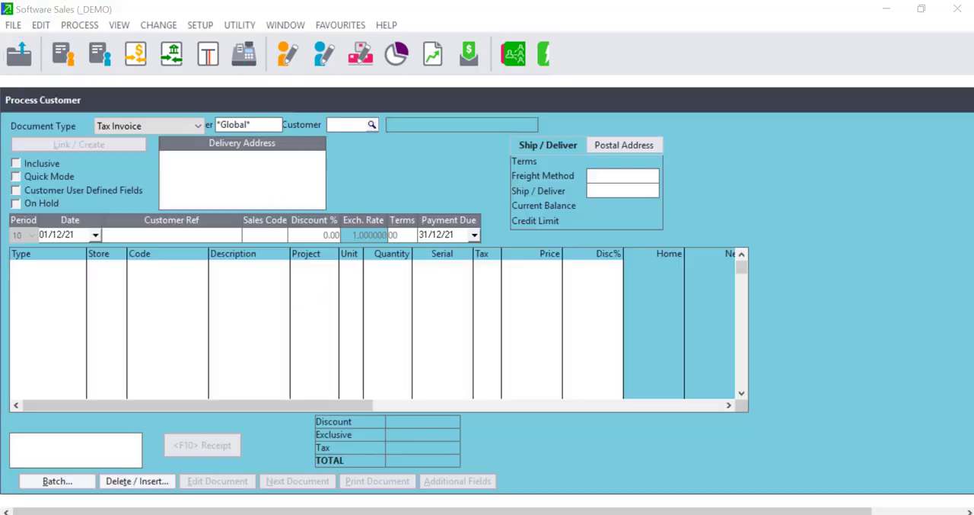